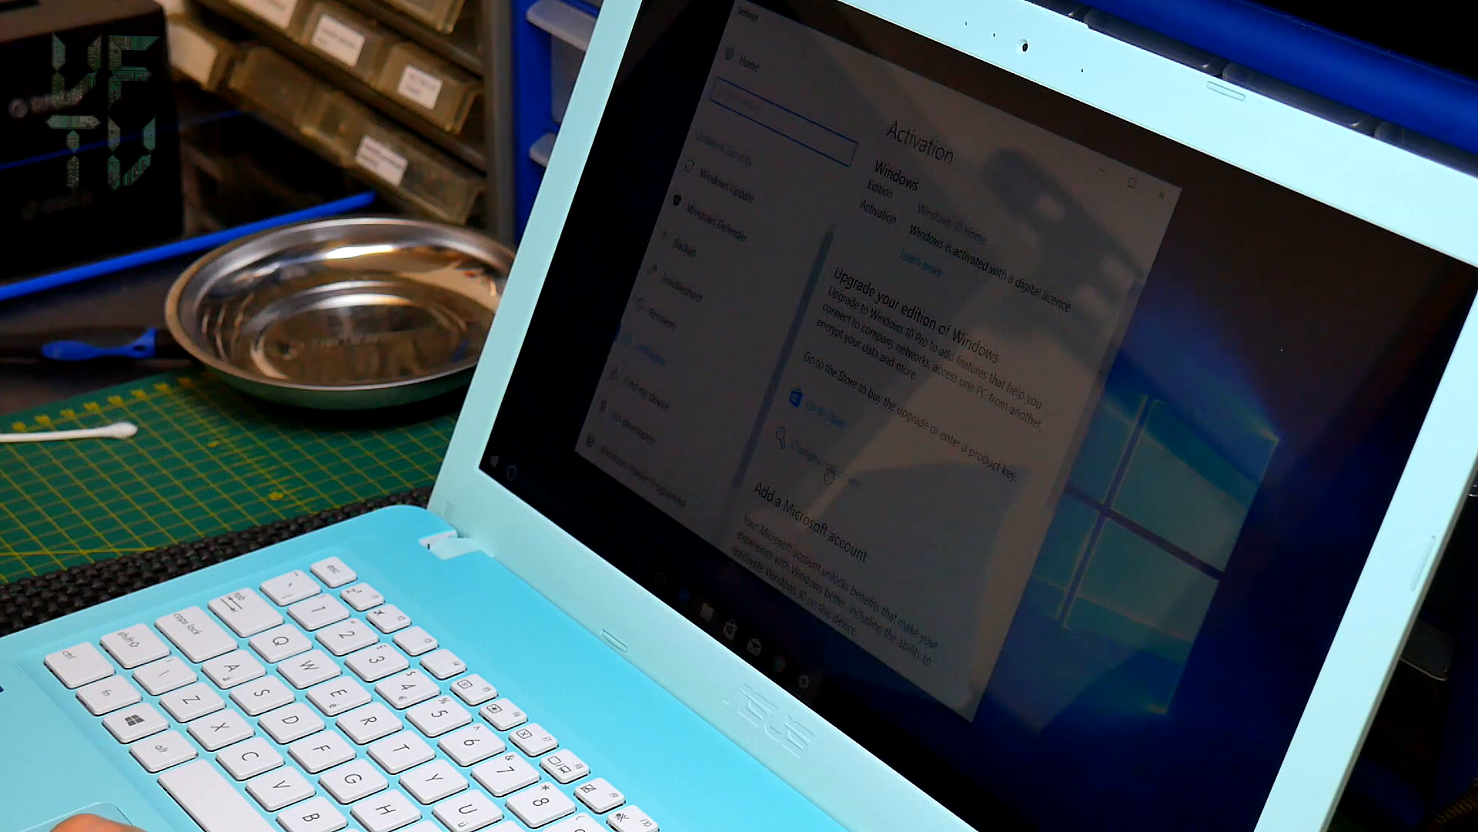
Step: Open the 'Enter a product key' dialog from the Activation page via 'Change product key'
click(820, 438)
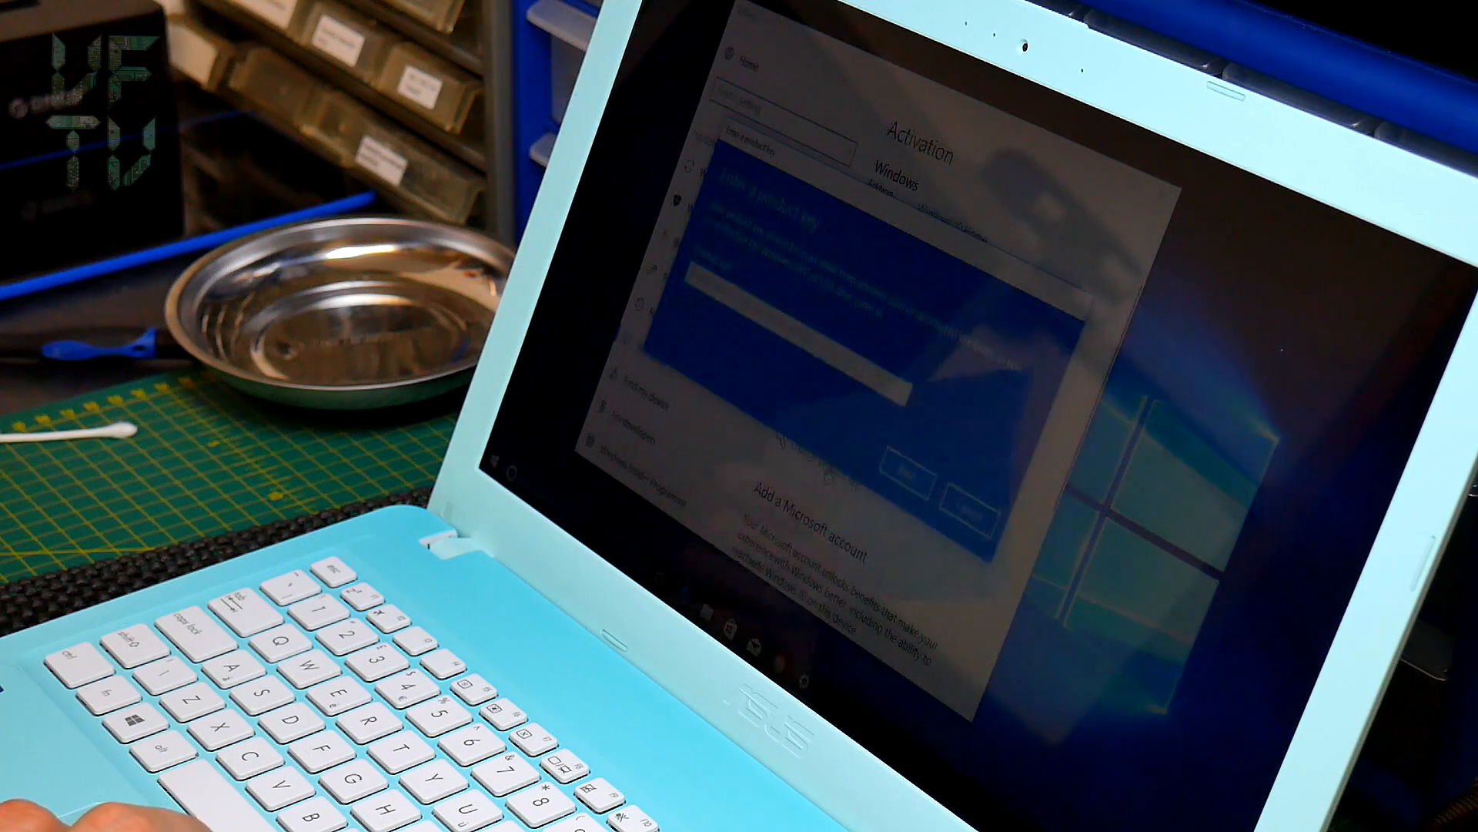